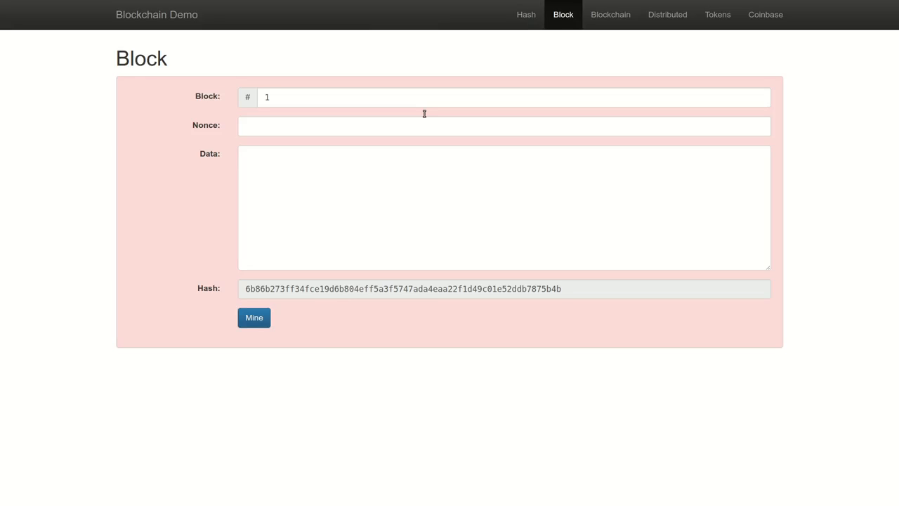
mouse_move(341, 180)
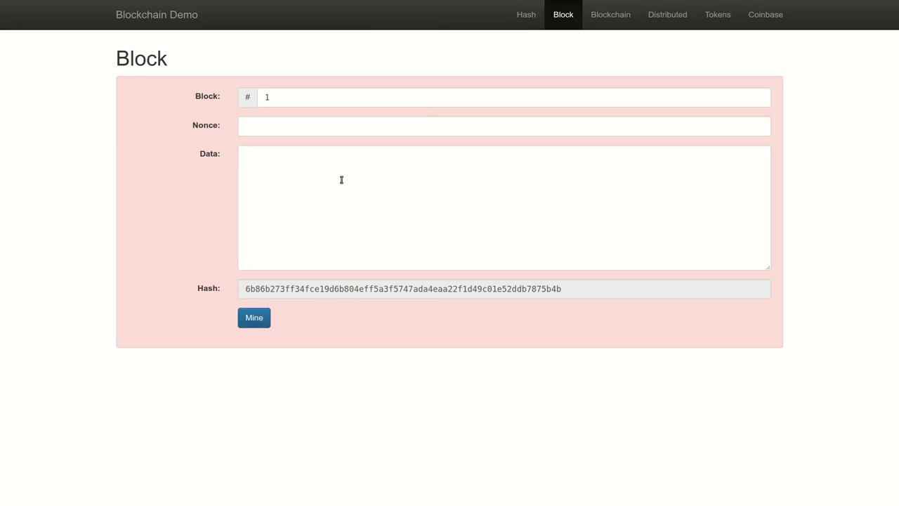
Step: Enter block 1's data: Alice pays Bob 4.2, Carol pays Robert 1.23, David pays Charlie 2.3 bitcoin
type("Alice pays Bob 4.2 bitcoin")
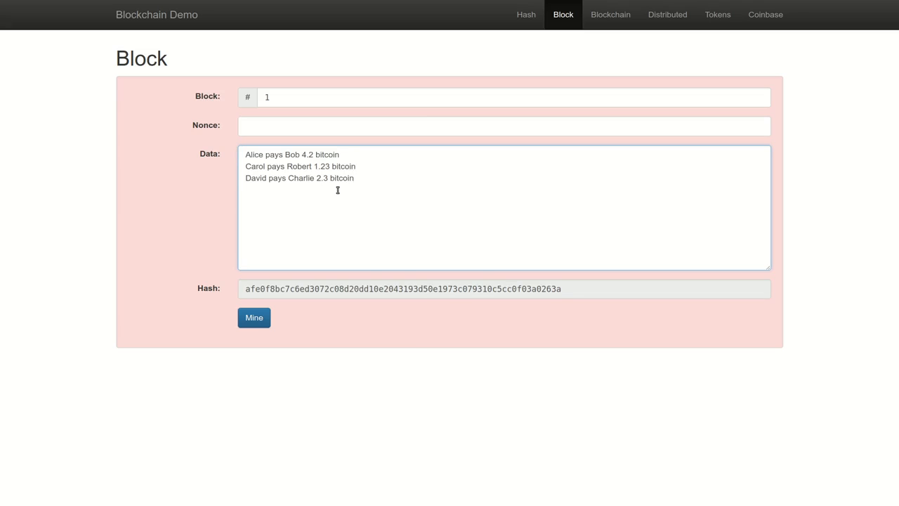
mouse_move(340, 196)
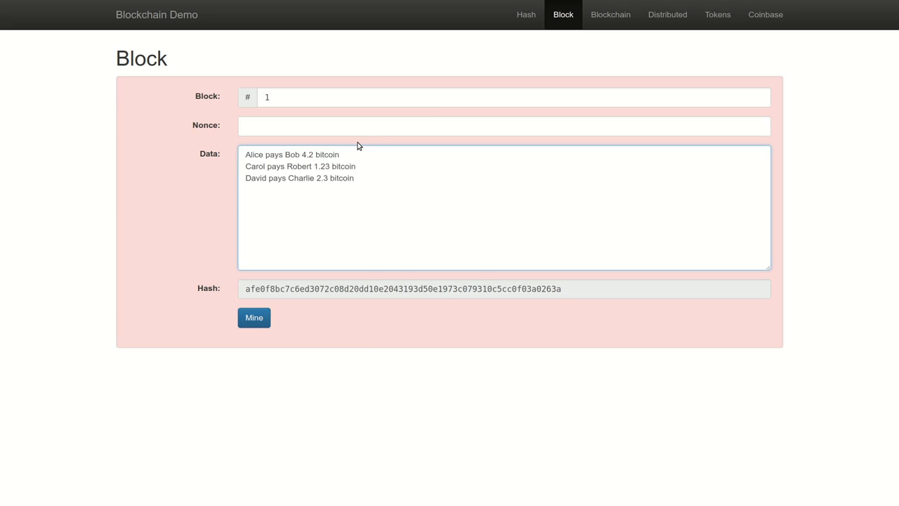
mouse_move(347, 156)
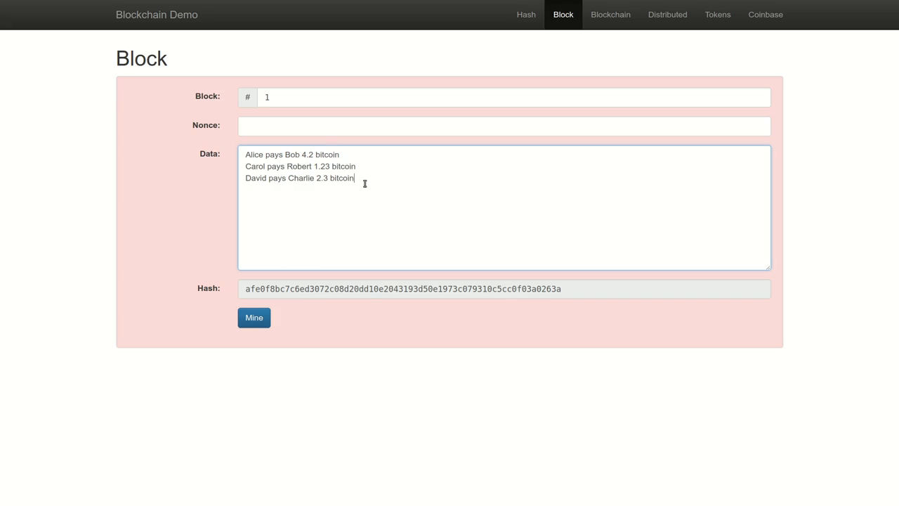
left_click(504, 126)
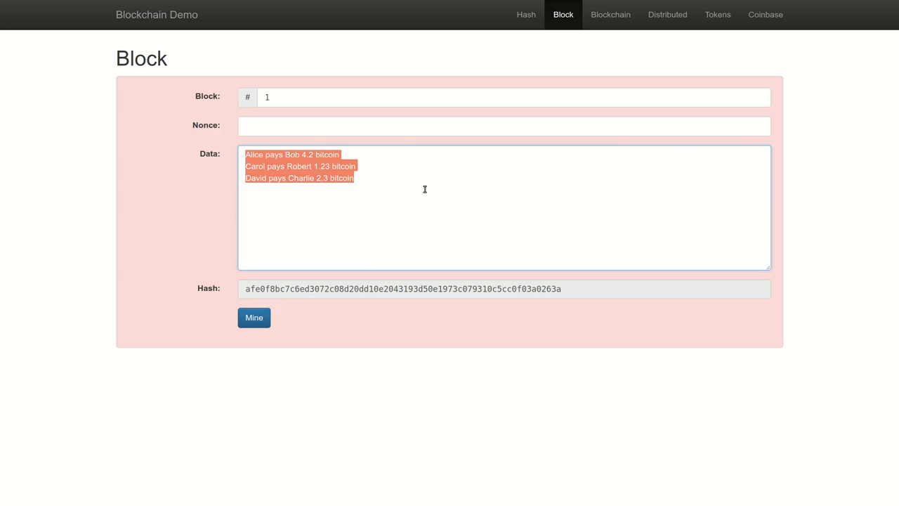
mouse_move(393, 173)
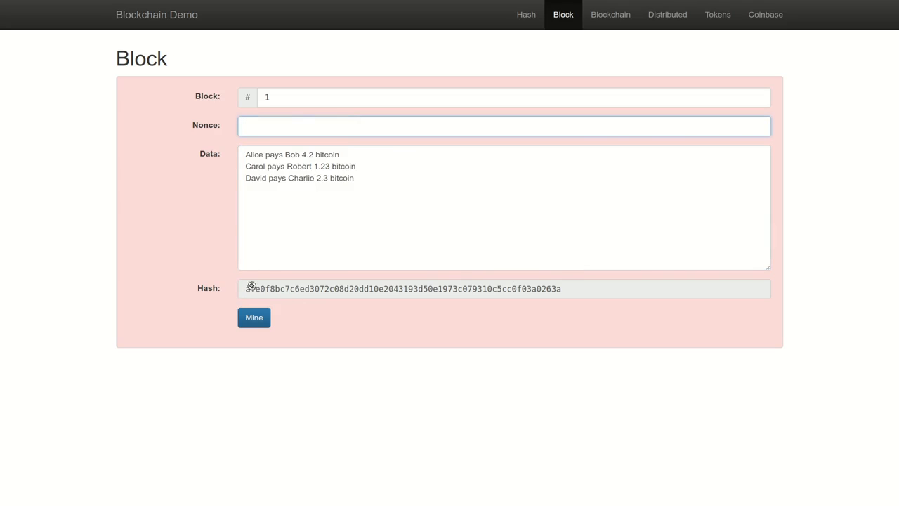
left_click(504, 126)
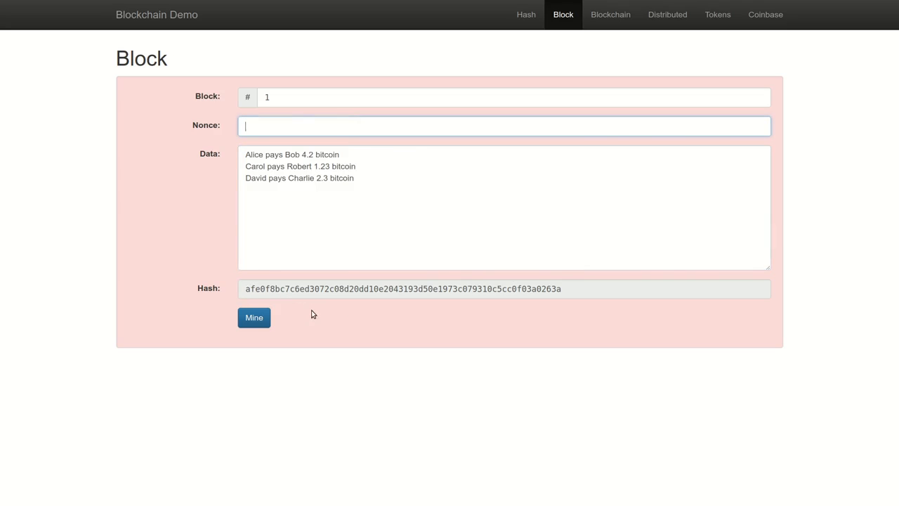
mouse_move(314, 312)
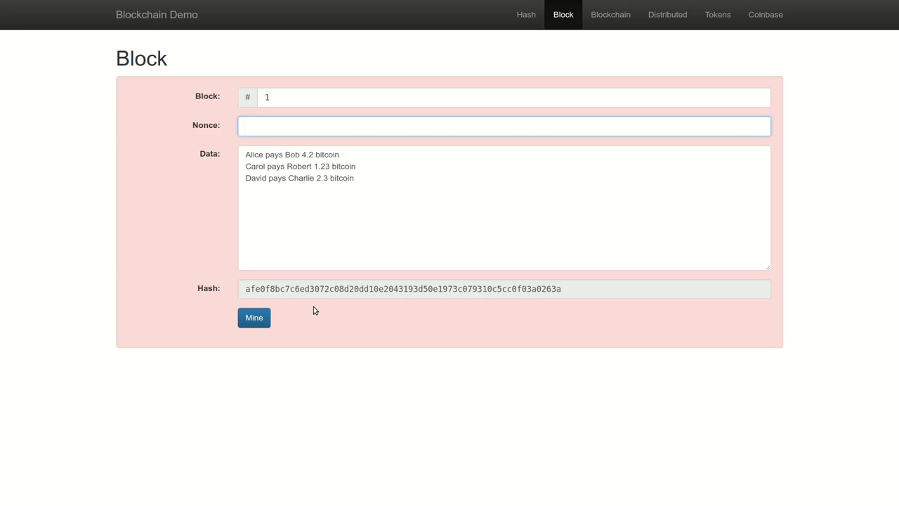
left_click(505, 125)
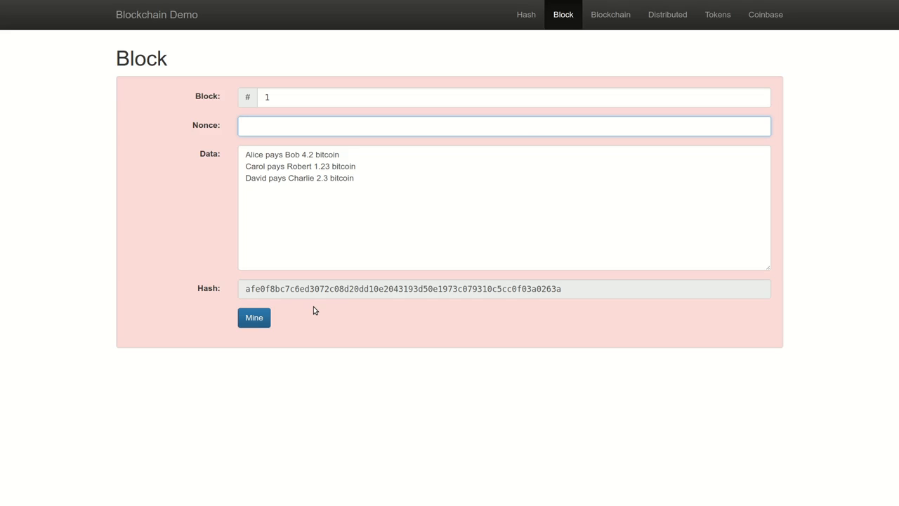
left_click(503, 126)
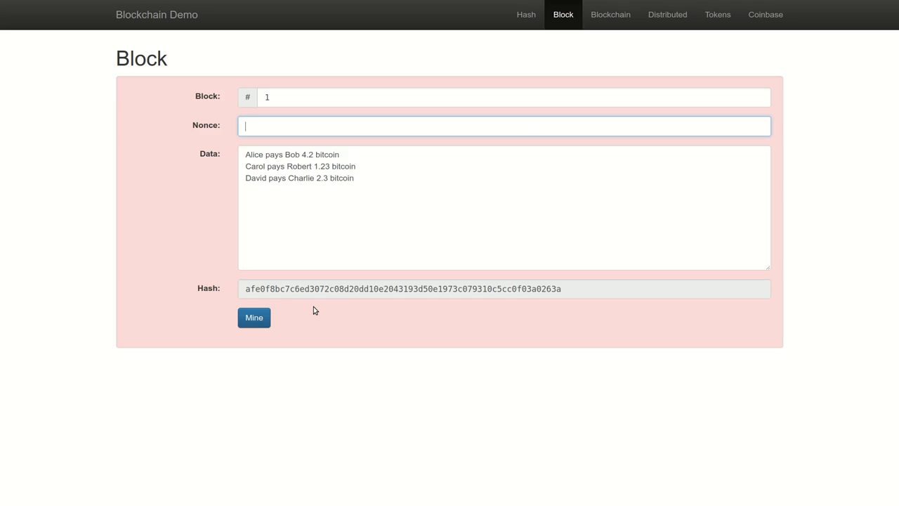
type("123")
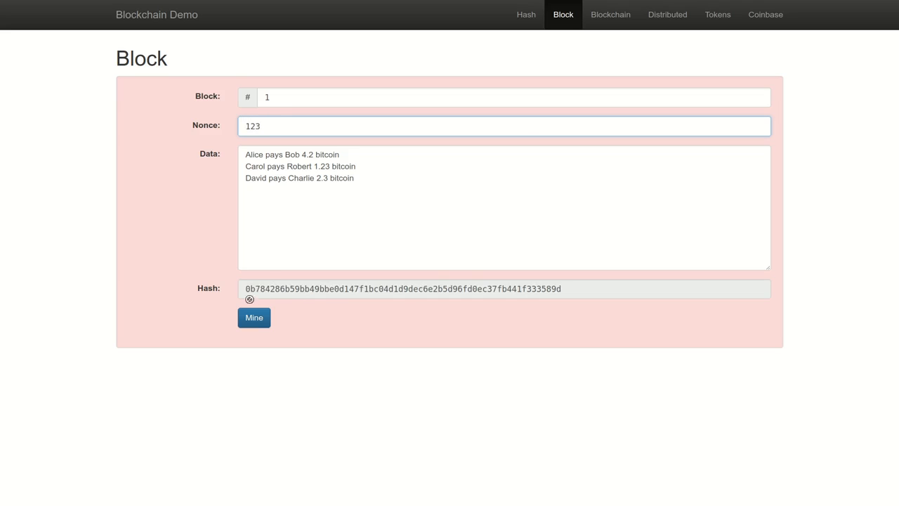
mouse_move(264, 281)
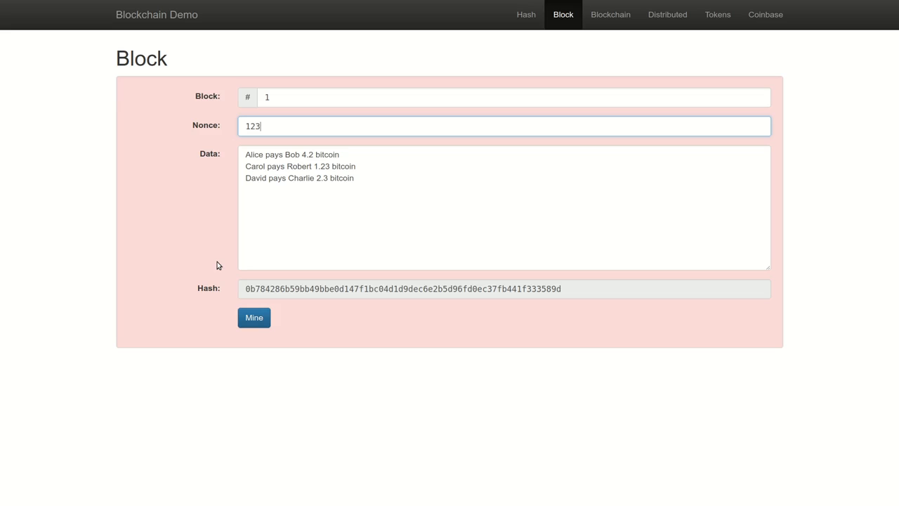
left_click(504, 125)
type("973321")
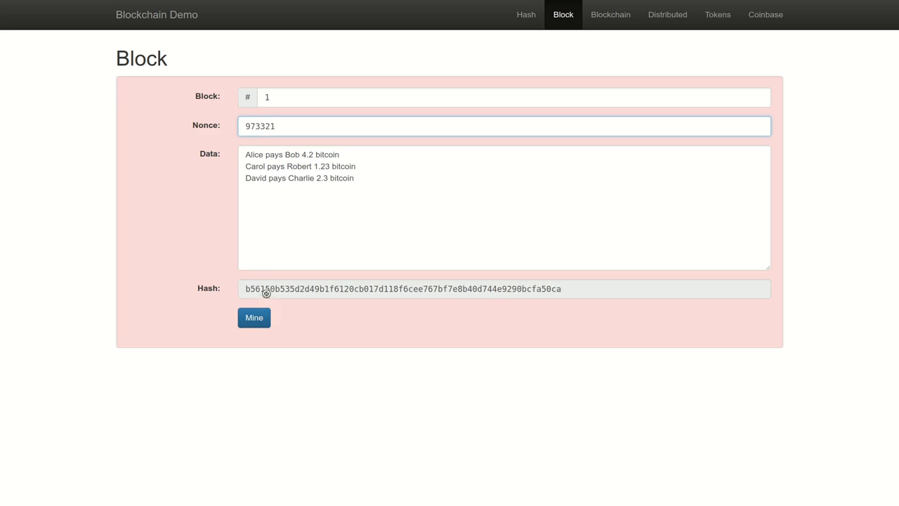
mouse_move(190, 203)
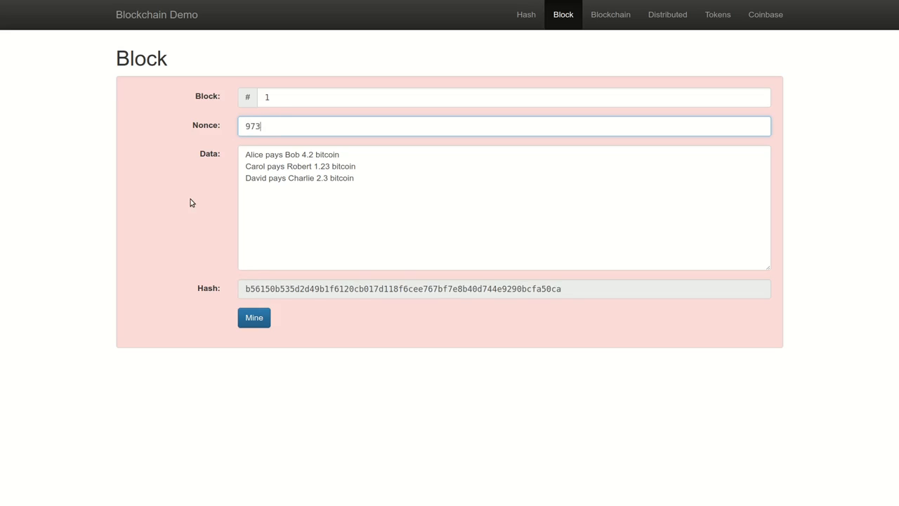
left_click(503, 126)
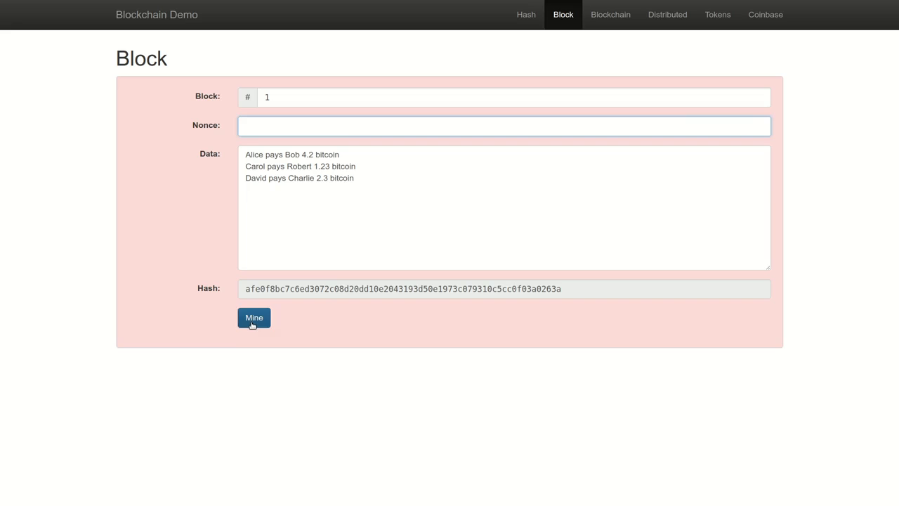
Step: Mine block 1, yielding nonce 22294 and a valid four-zero hash
left_click(254, 317)
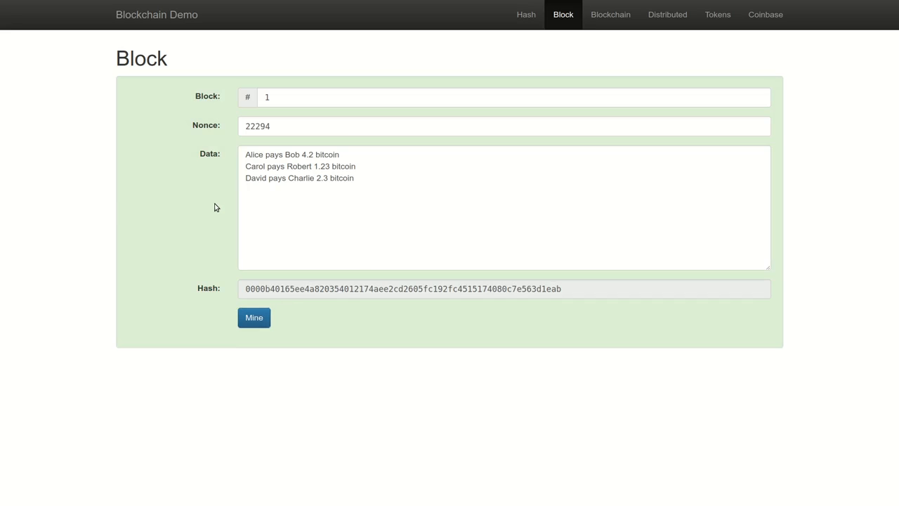
mouse_move(225, 203)
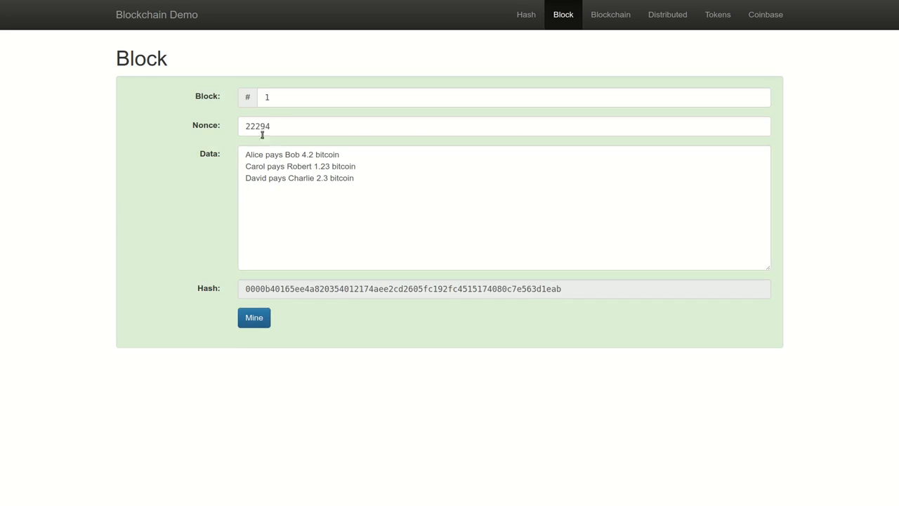
mouse_move(255, 294)
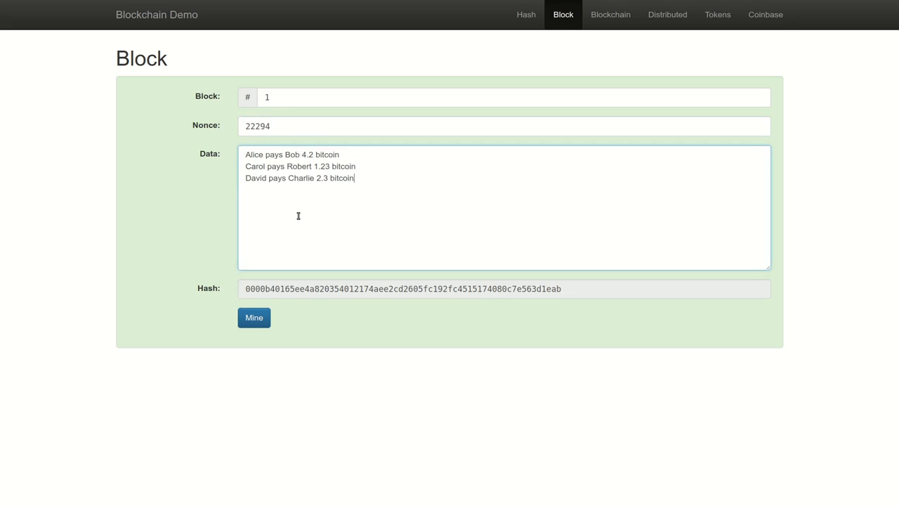
mouse_move(298, 290)
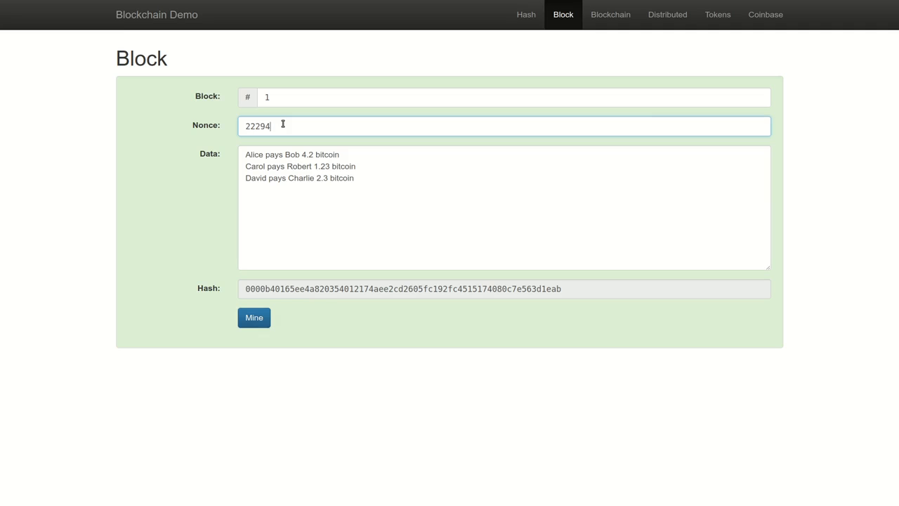
Step: Edit David's payment to 2.30 bitcoin, giving block 1 a new invalid hash
key("Backspace")
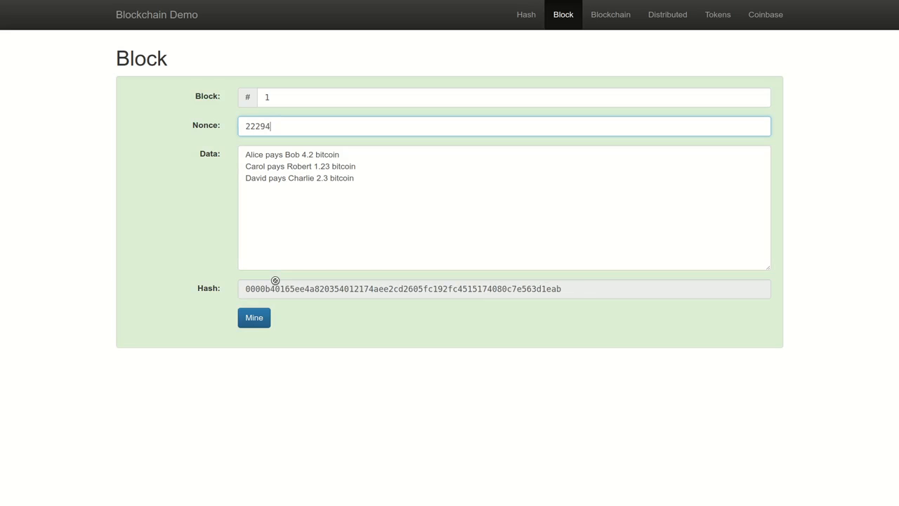
left_click(401, 197)
type("0")
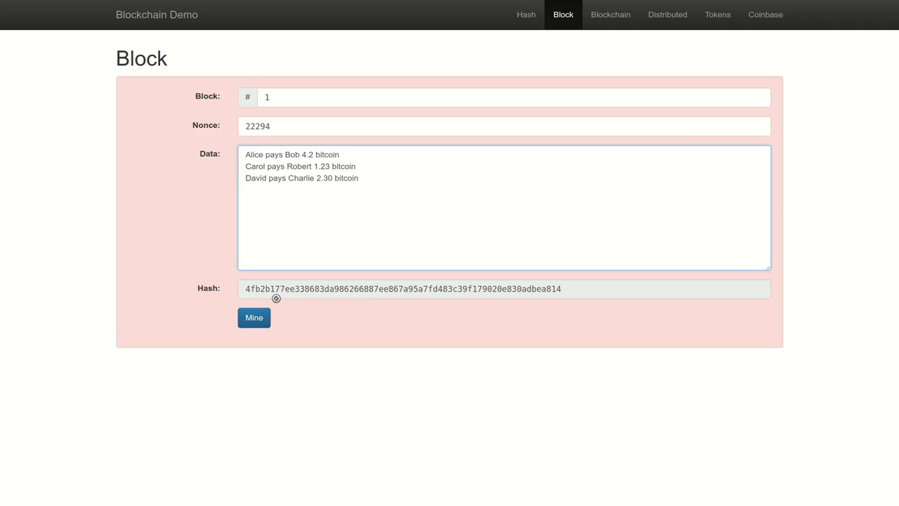
left_click(332, 178)
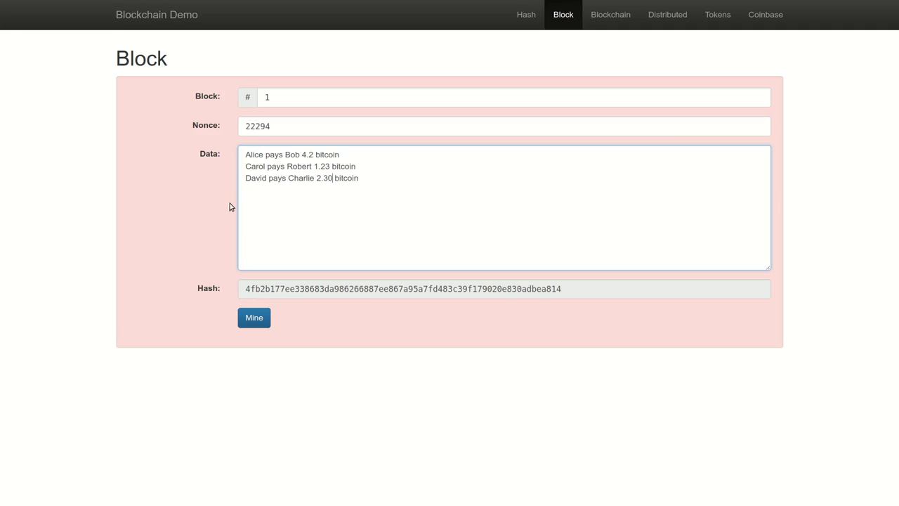
mouse_move(227, 203)
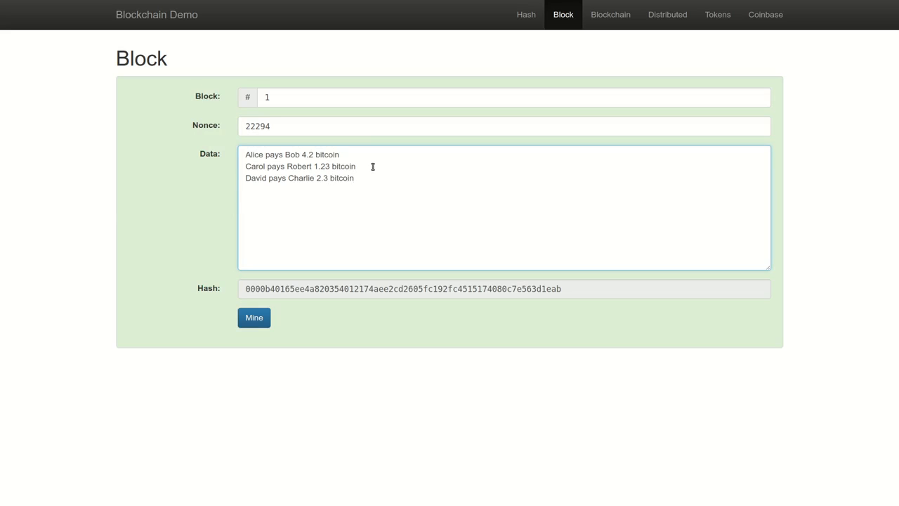
left_click(356, 178)
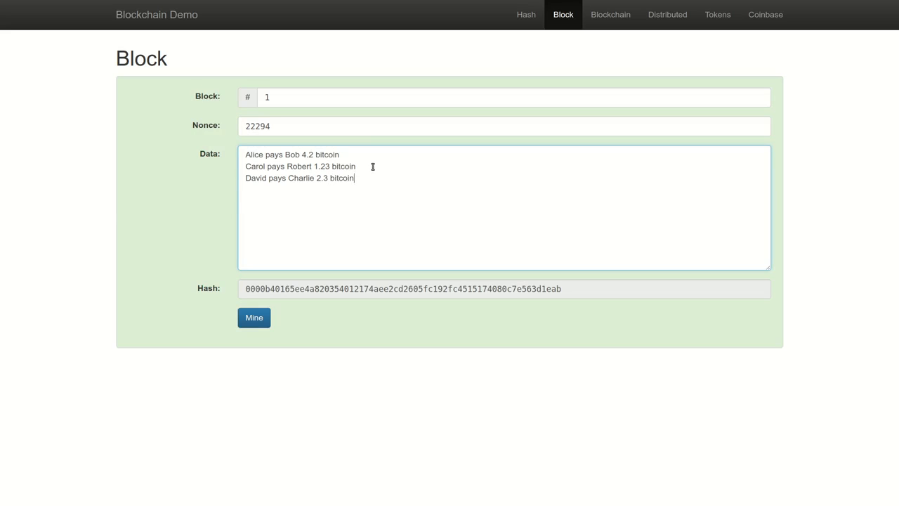
mouse_move(300, 134)
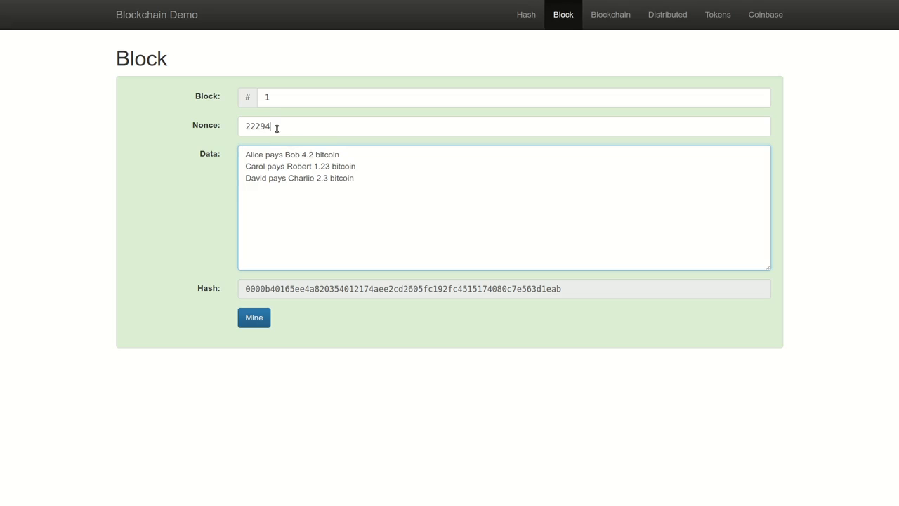
triple_click(257, 127)
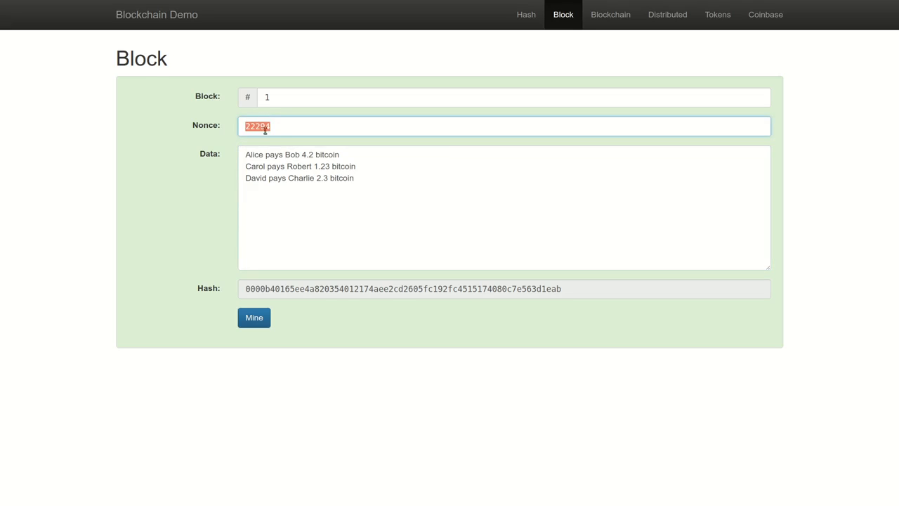
mouse_move(290, 127)
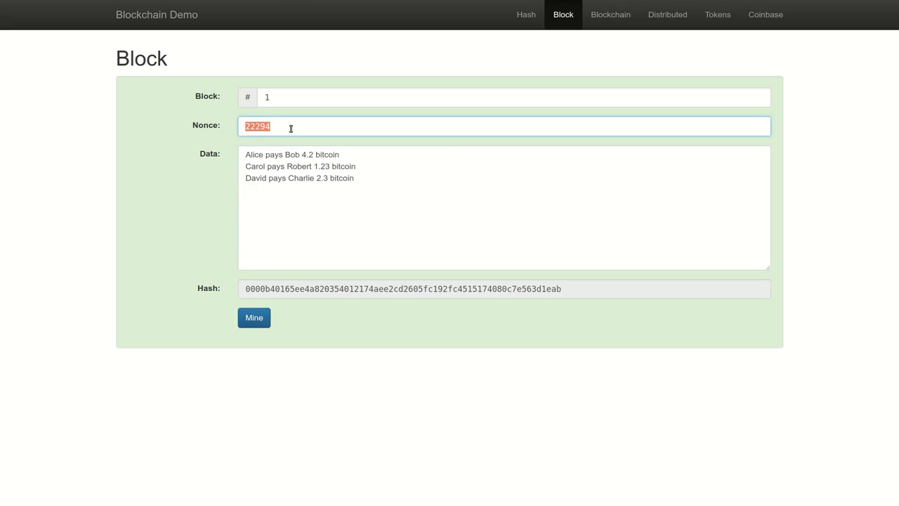
mouse_move(172, 212)
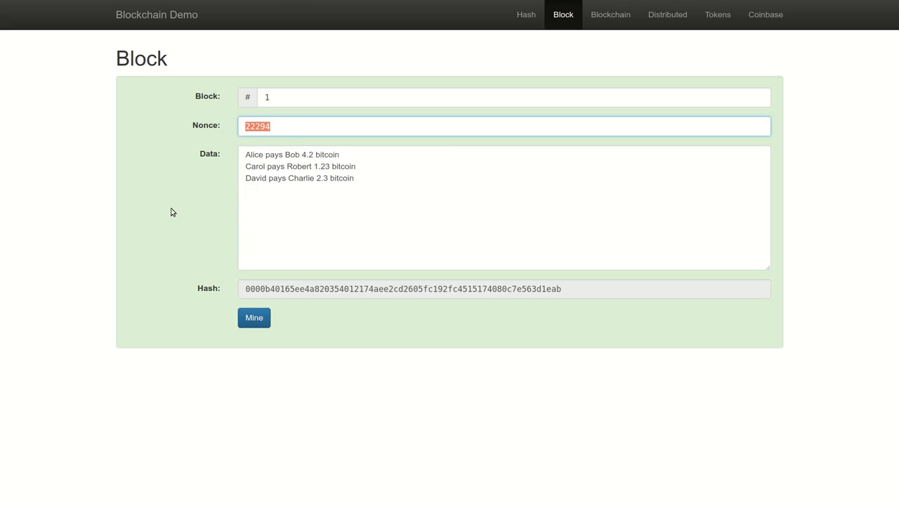
mouse_move(282, 146)
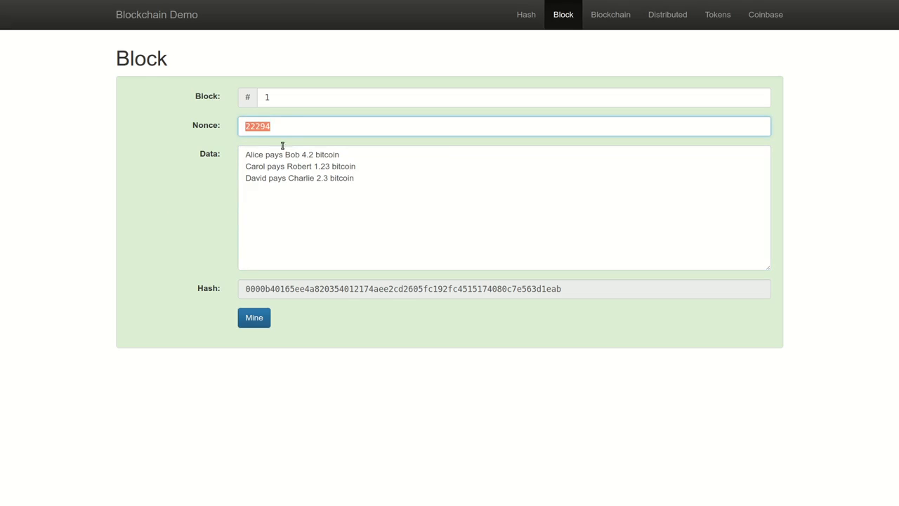
left_click(263, 126)
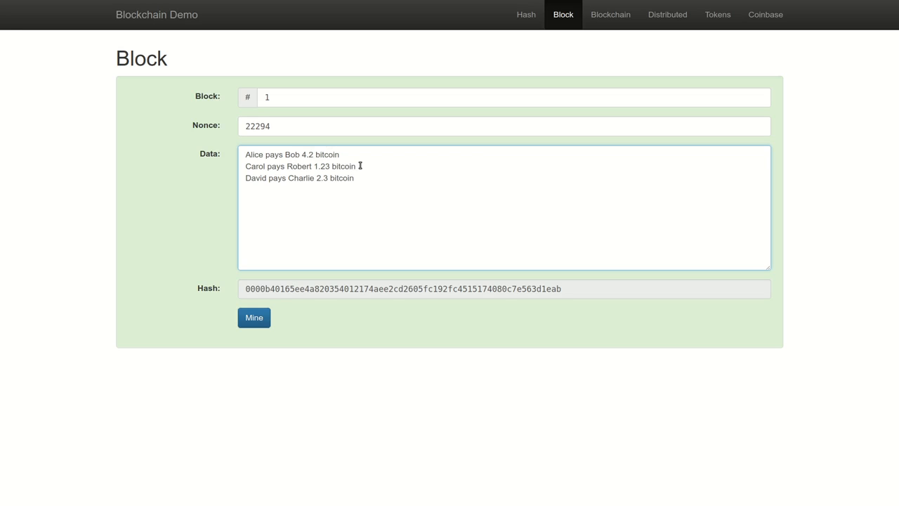
key("Backspace")
type("9")
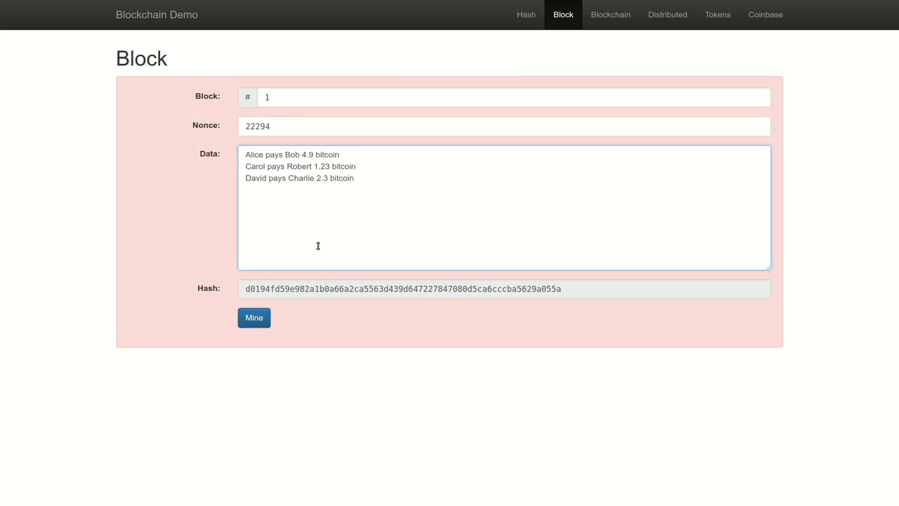
left_click(254, 317)
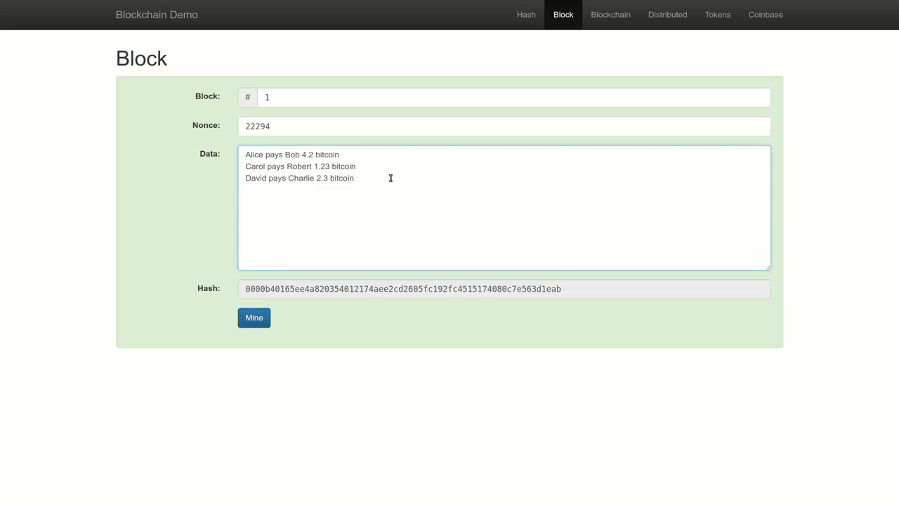
mouse_move(280, 125)
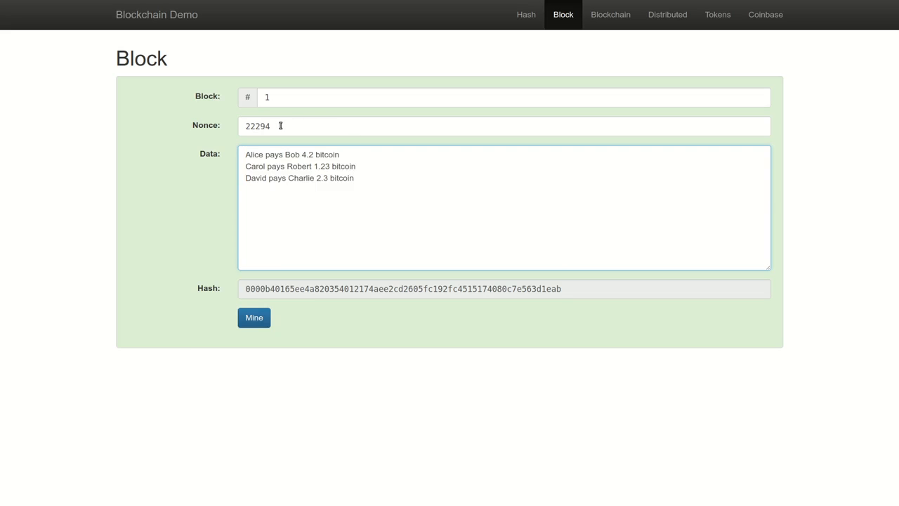
triple_click(281, 126)
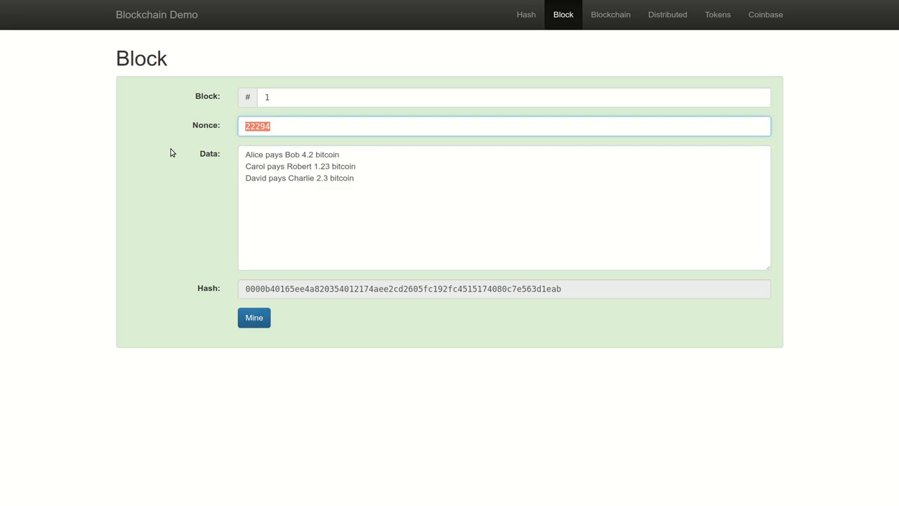
mouse_move(256, 141)
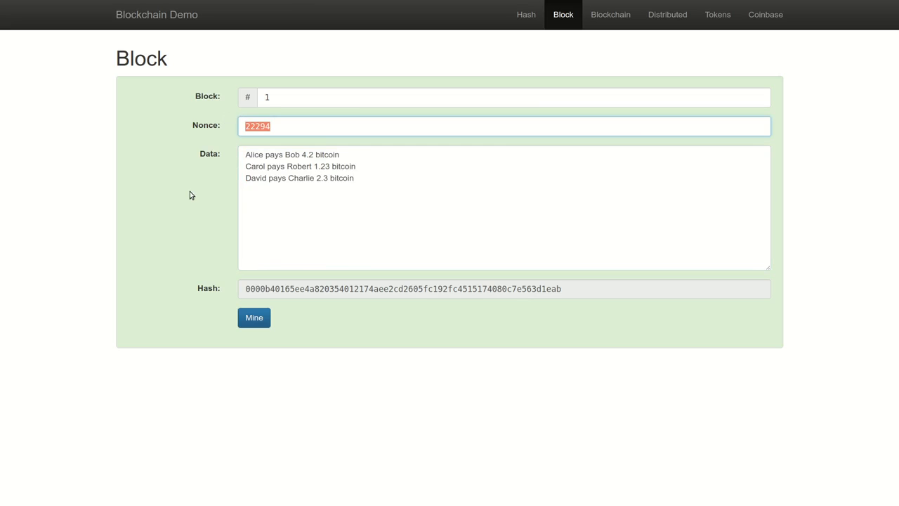
mouse_move(187, 194)
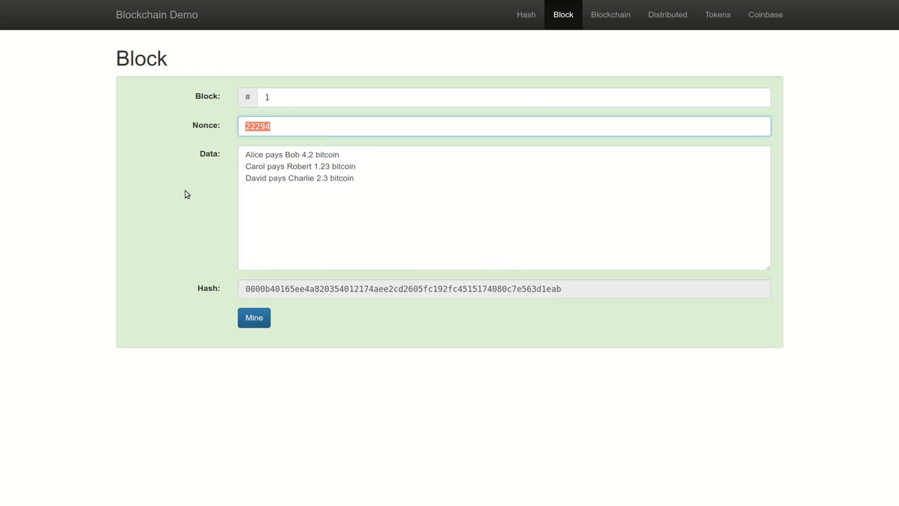
mouse_move(226, 174)
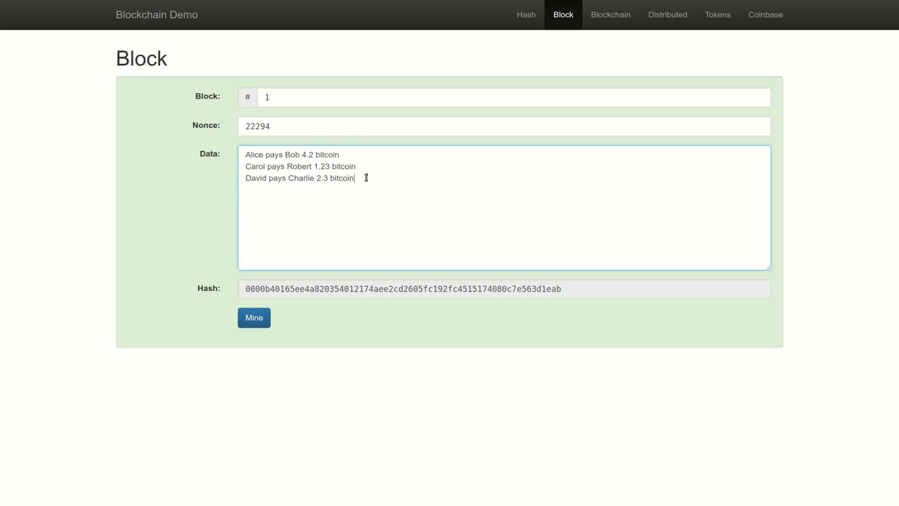
mouse_move(412, 164)
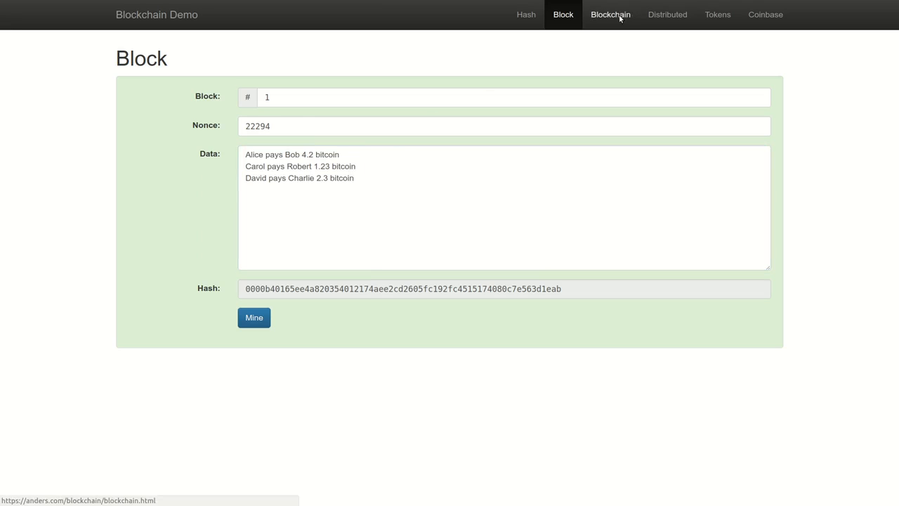
Step: In the Blockchain view, give blocks 1–3 the three payment lines and mine block 1 to nonce 1364
left_click(610, 14)
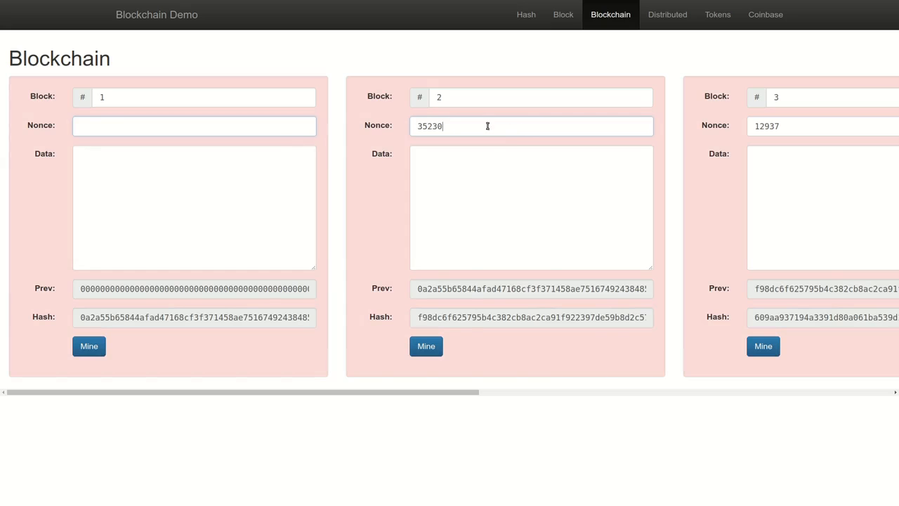
type("Alice pays Bob 4.2 bitcoin")
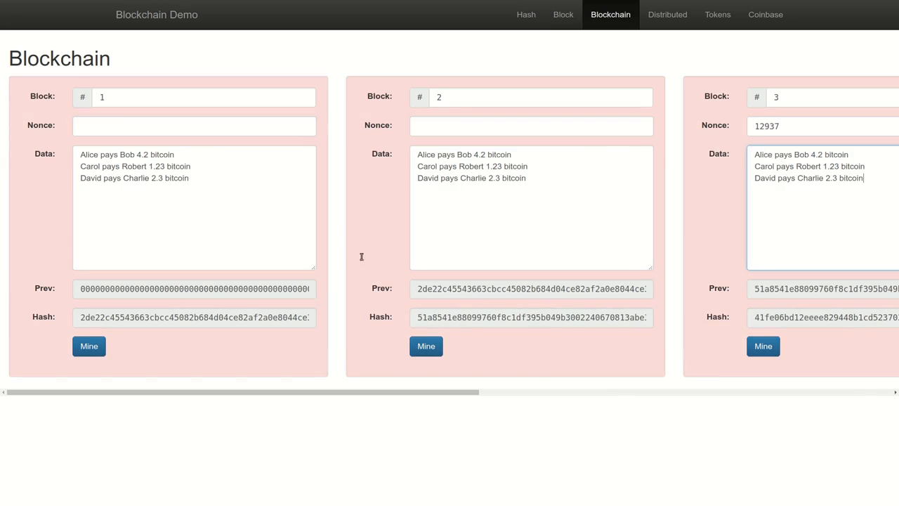
mouse_move(70, 358)
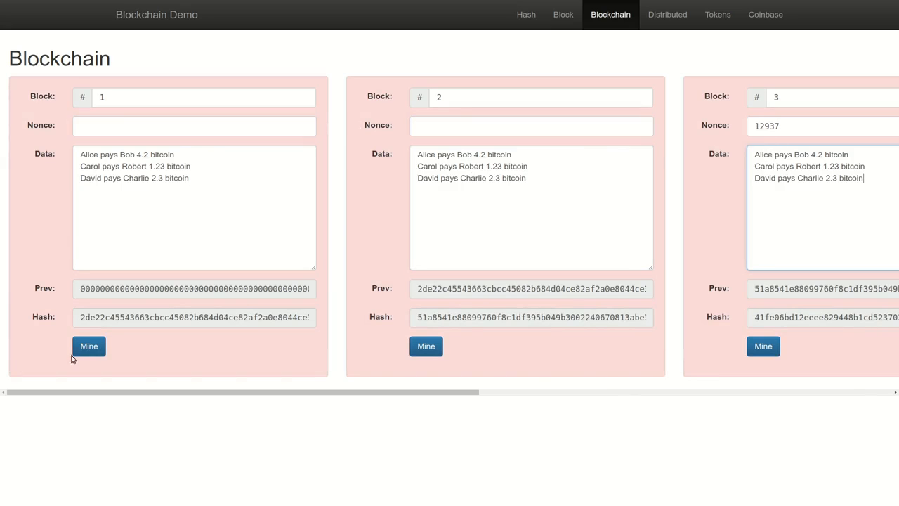
left_click(88, 346)
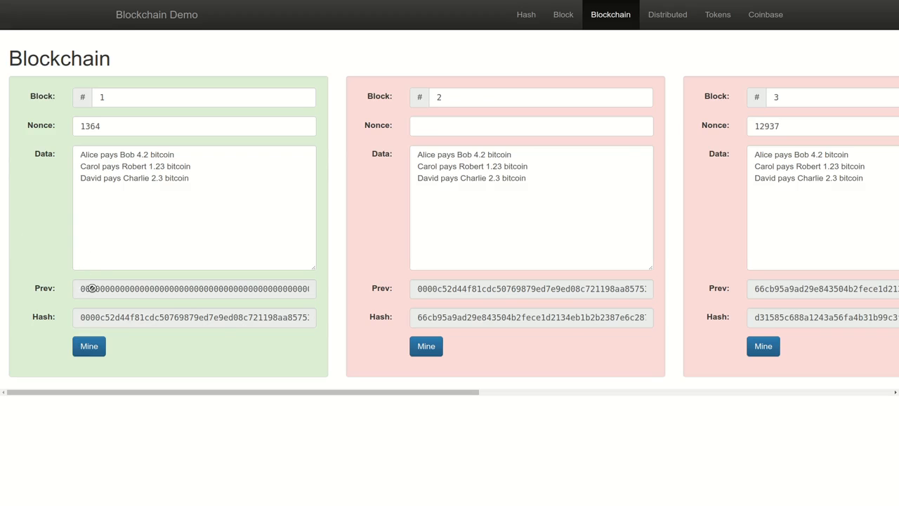
Step: Select block 2's nonce field to clear it, leaving blocks 2 and 3 invalid
left_click(195, 289)
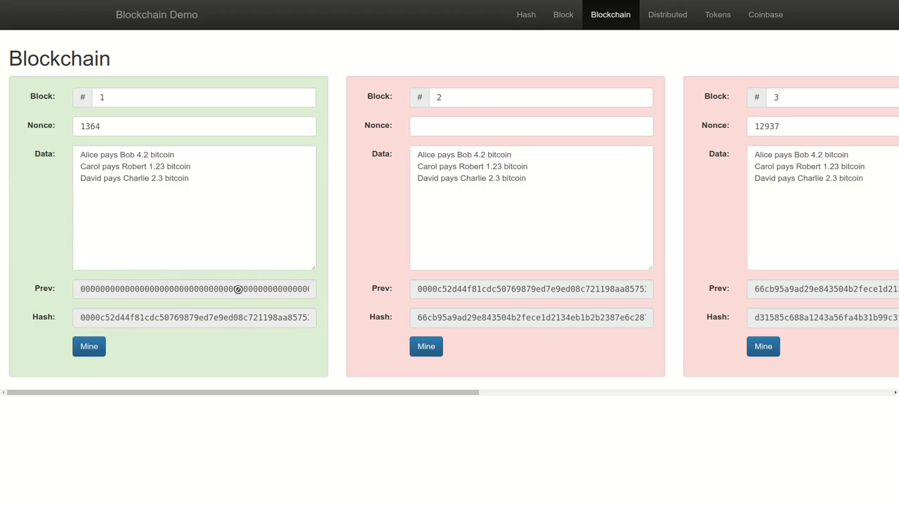
mouse_move(192, 286)
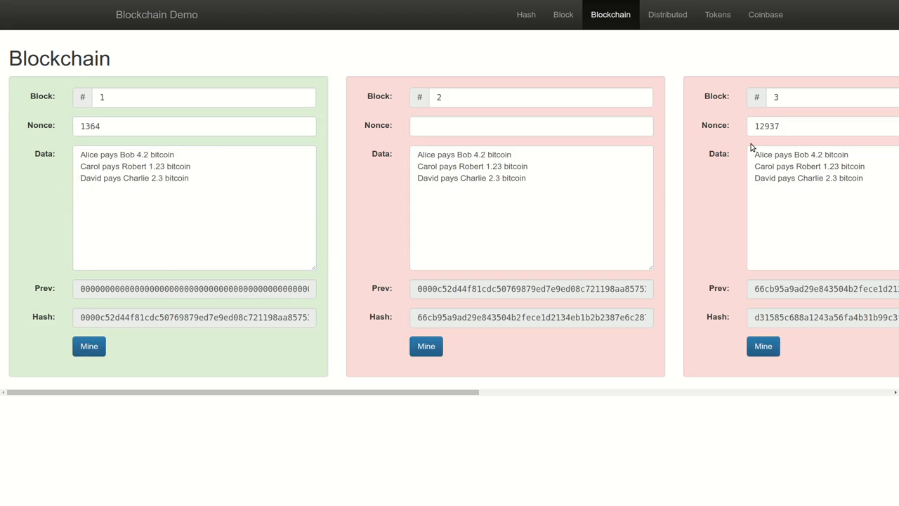
mouse_move(540, 194)
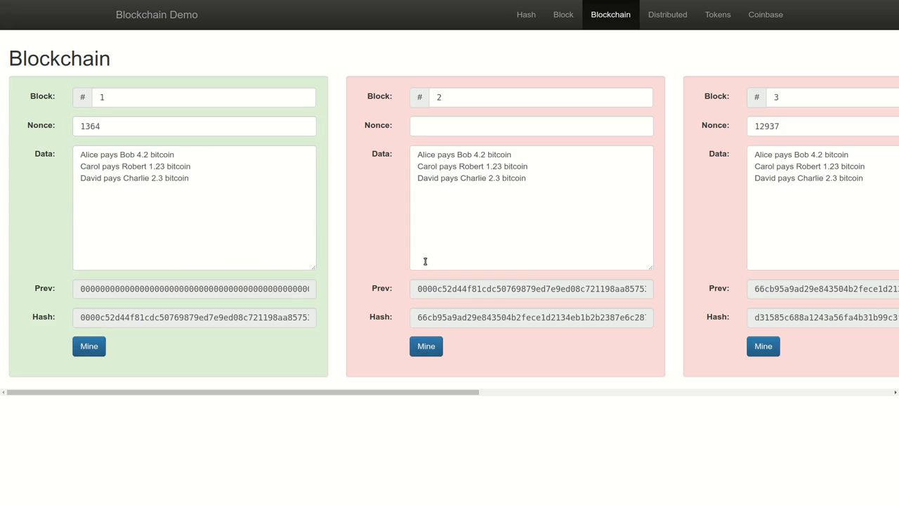
mouse_move(439, 288)
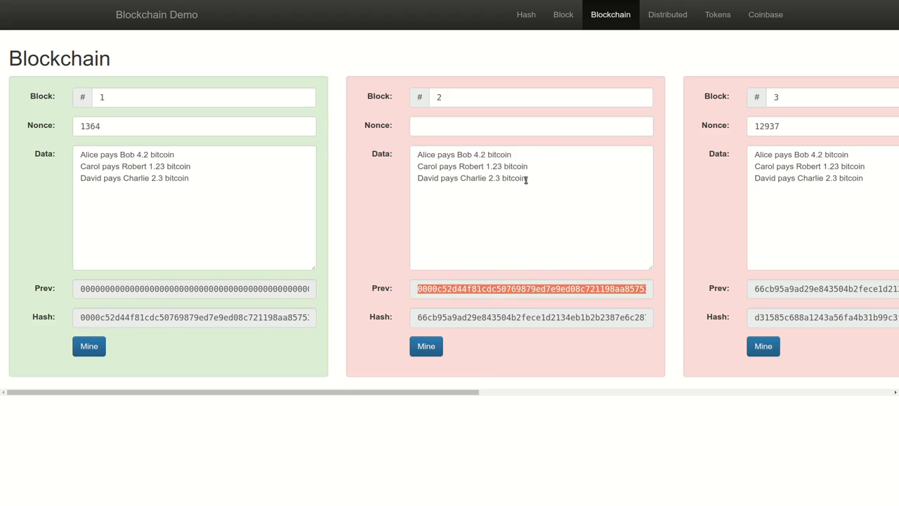
Step: Mine block 2 to nonce 12314 with a four-zero hash; block 3 stays invalid
left_click(532, 204)
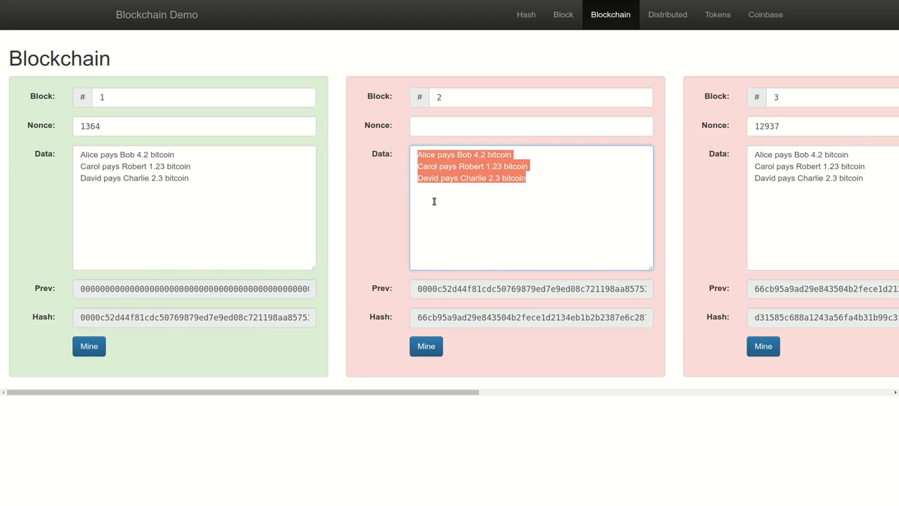
left_click(426, 346)
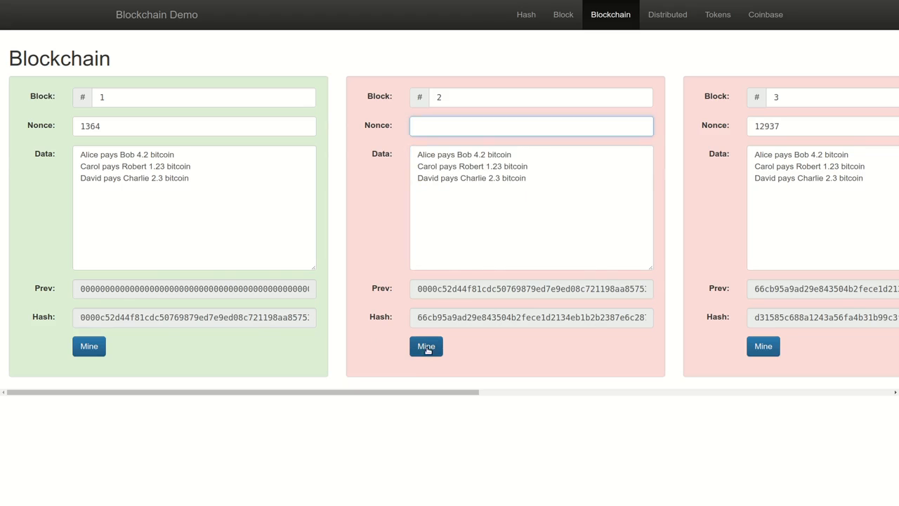
left_click(426, 346)
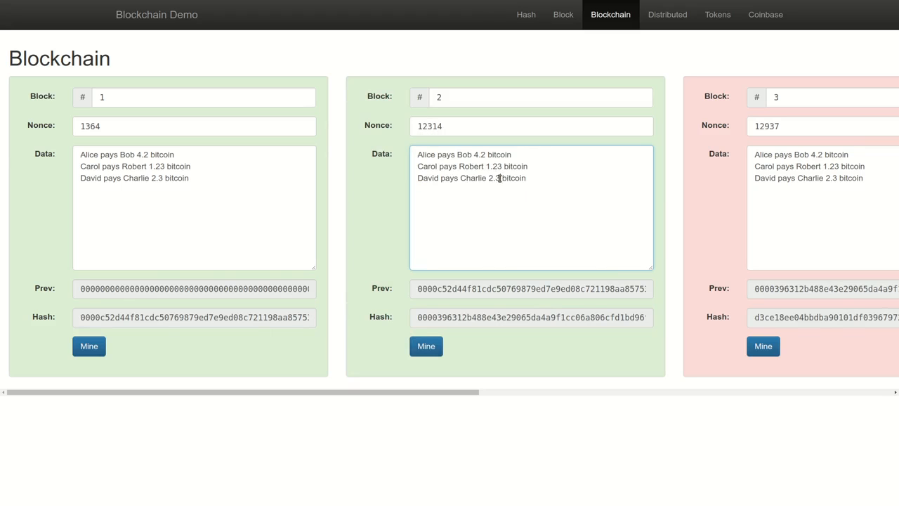
mouse_move(546, 230)
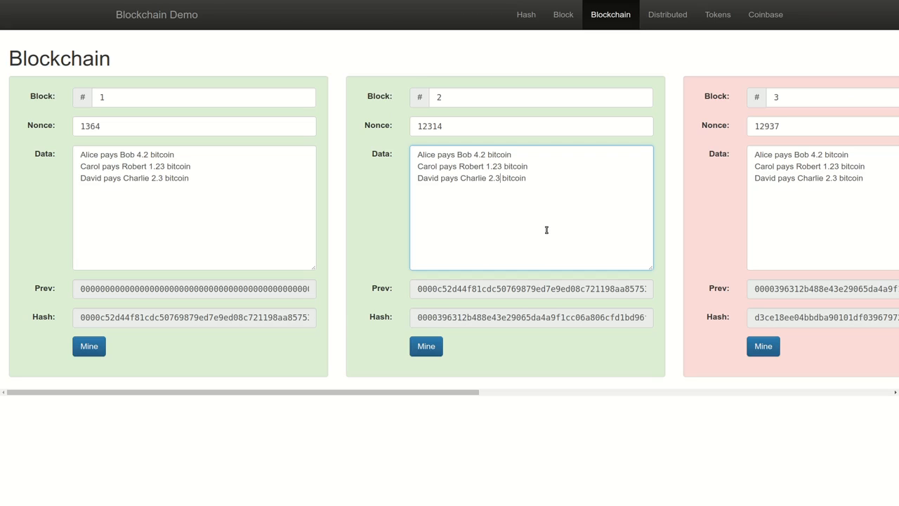
mouse_move(410, 314)
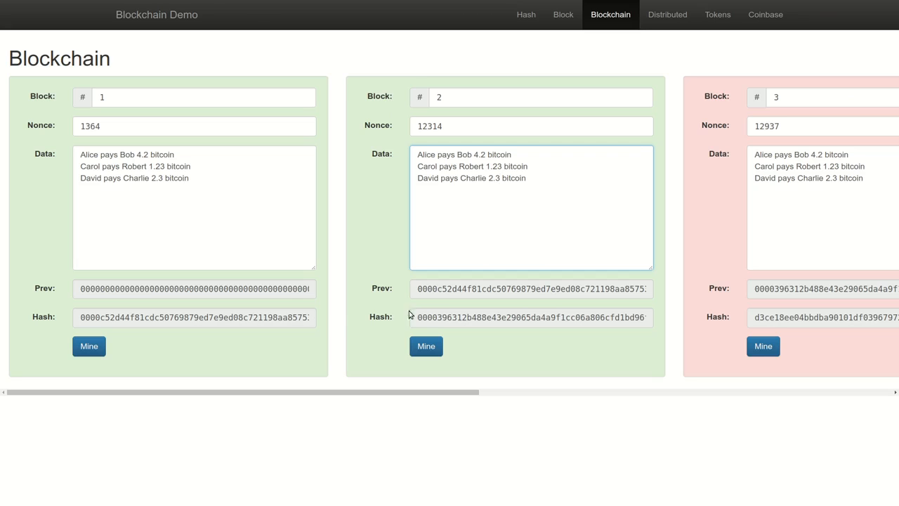
left_click(501, 177)
type("9")
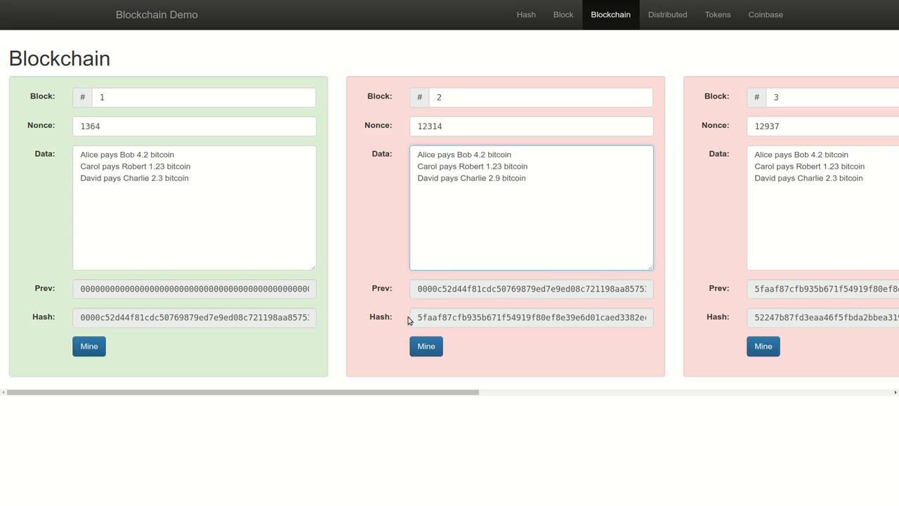
left_click(496, 178)
type("3")
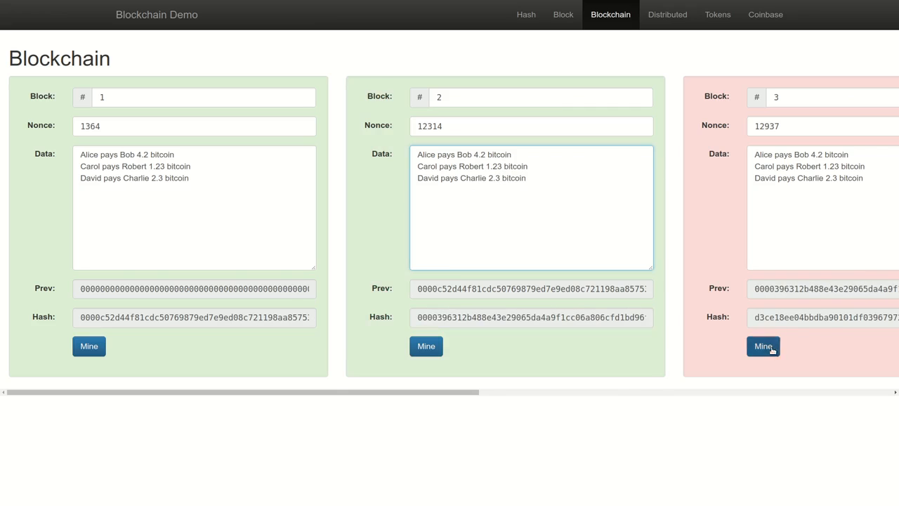
Step: Mine block 3 to nonce 70056 and block 4 to nonce 82848, making both valid
left_click(763, 346)
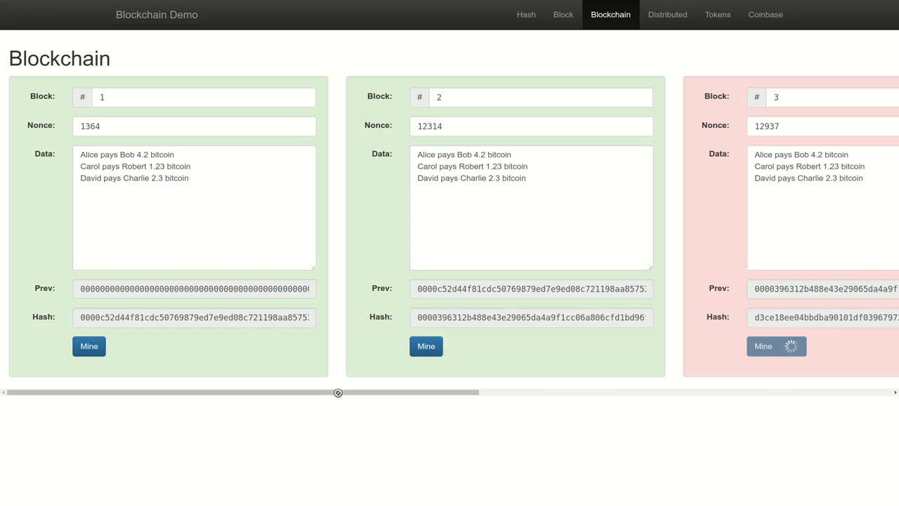
left_click(776, 346)
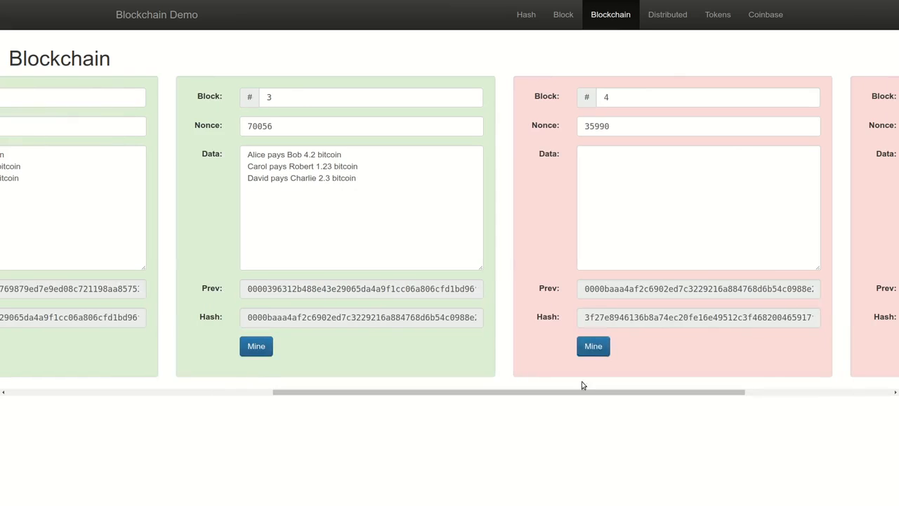
left_click(593, 346)
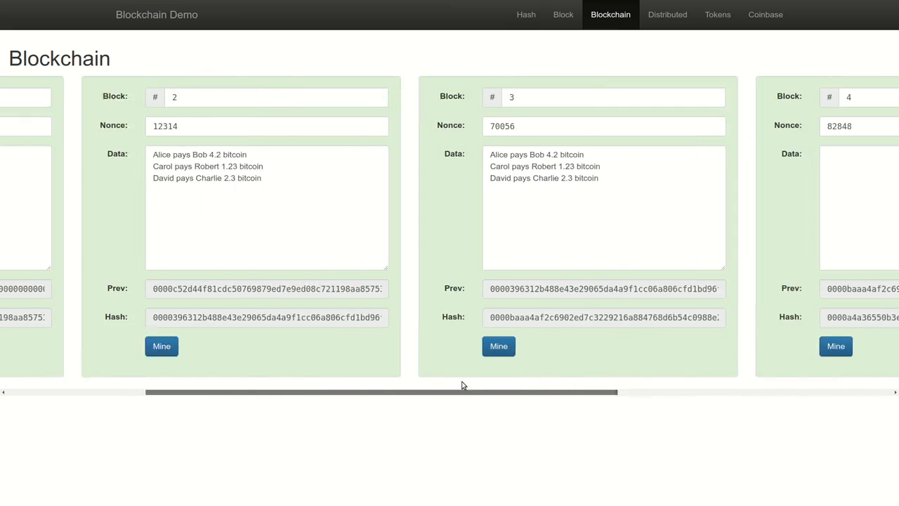
scroll("left", 3)
type("5")
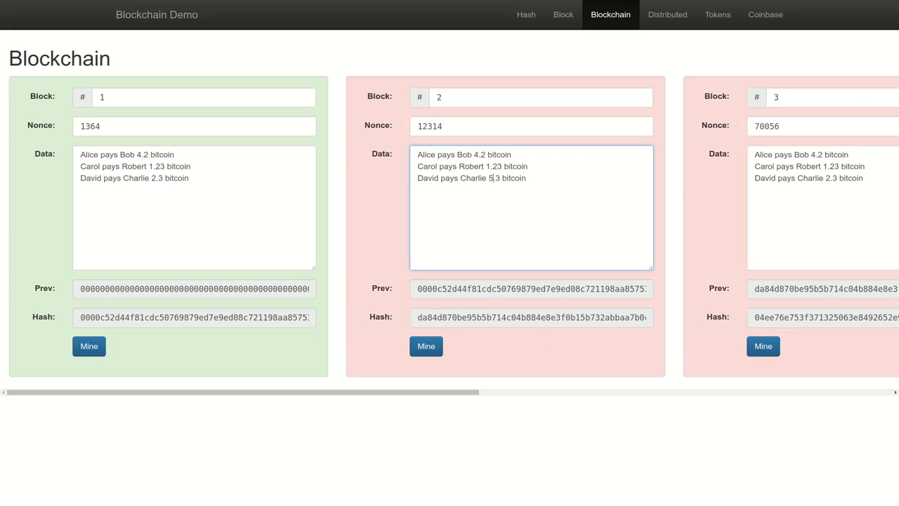
mouse_move(817, 112)
type("9")
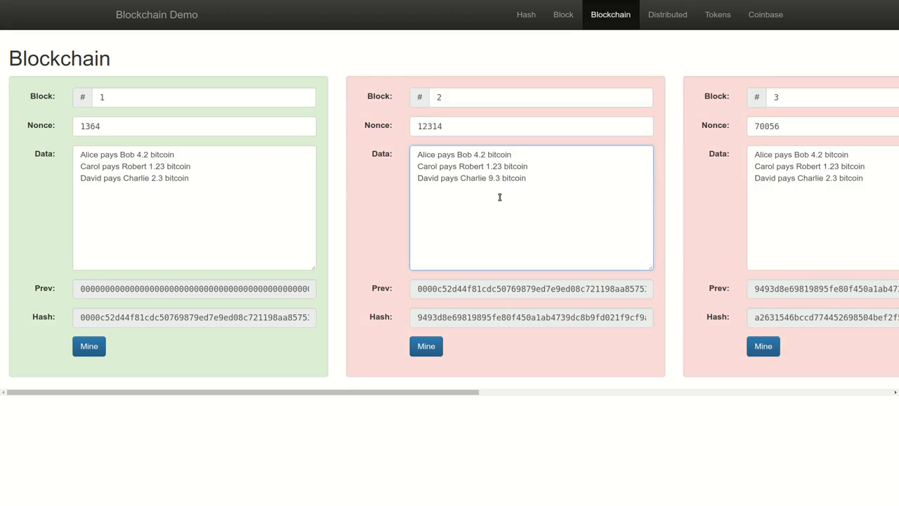
Step: Re-mine blocks 2–5 (block 3 nonce 79440, block 4 66843, block 5 9713) so the whole chain is valid
left_click(425, 346)
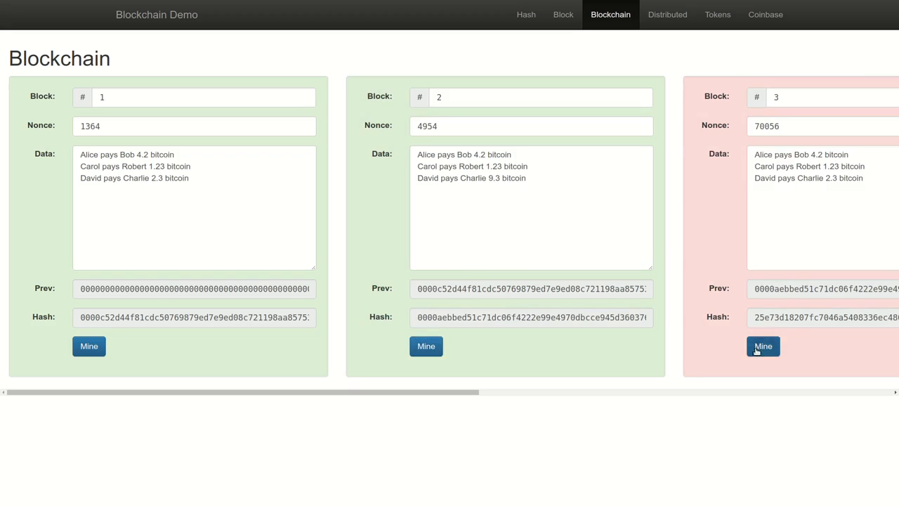
left_click(763, 346)
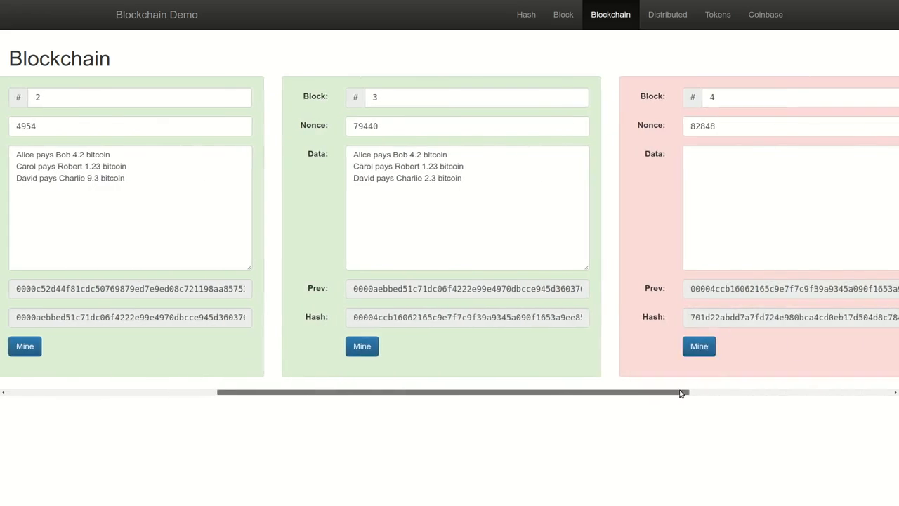
left_click(699, 345)
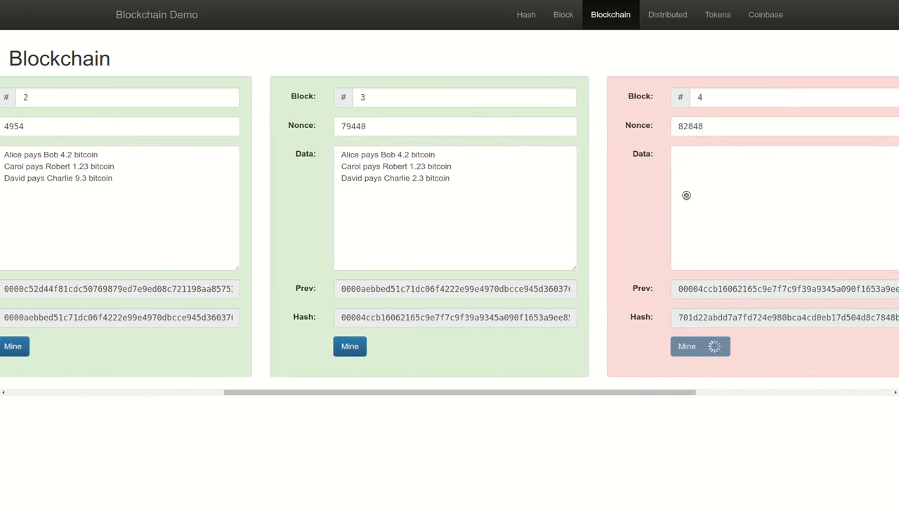
mouse_move(708, 192)
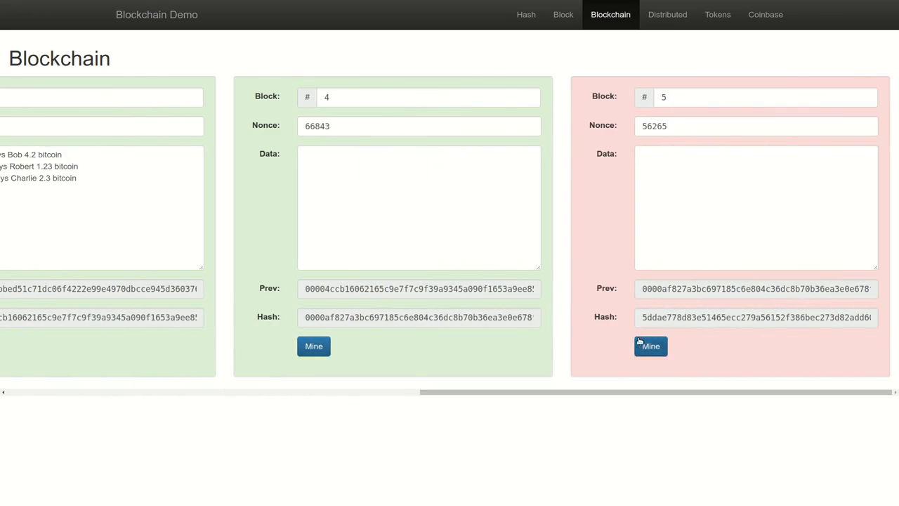
left_click(650, 345)
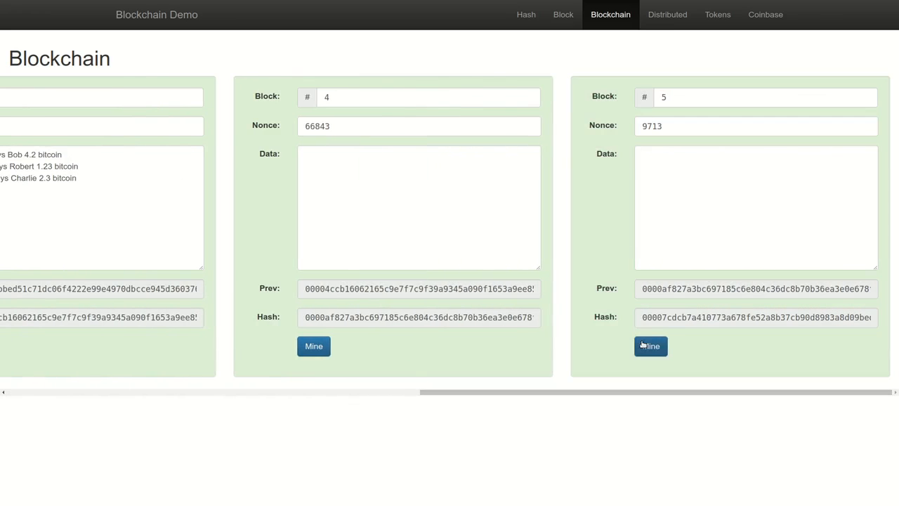
scroll("left", 3)
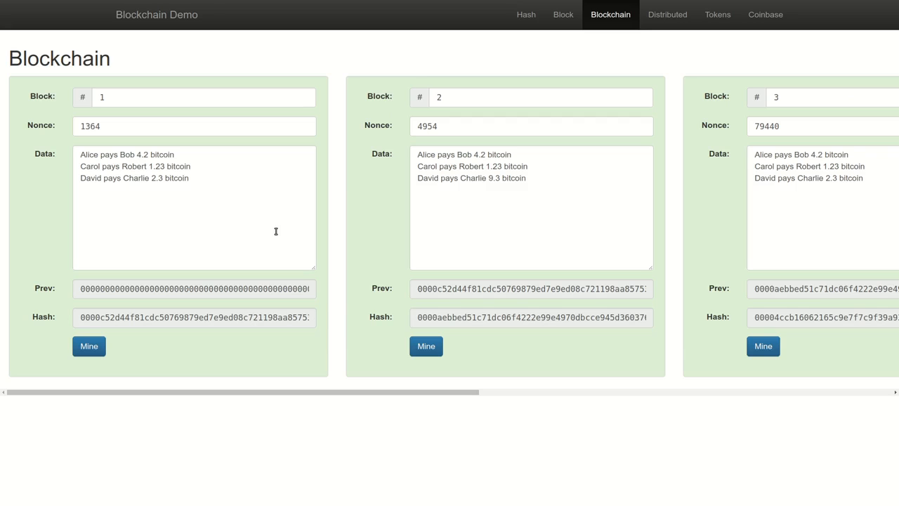
mouse_move(215, 232)
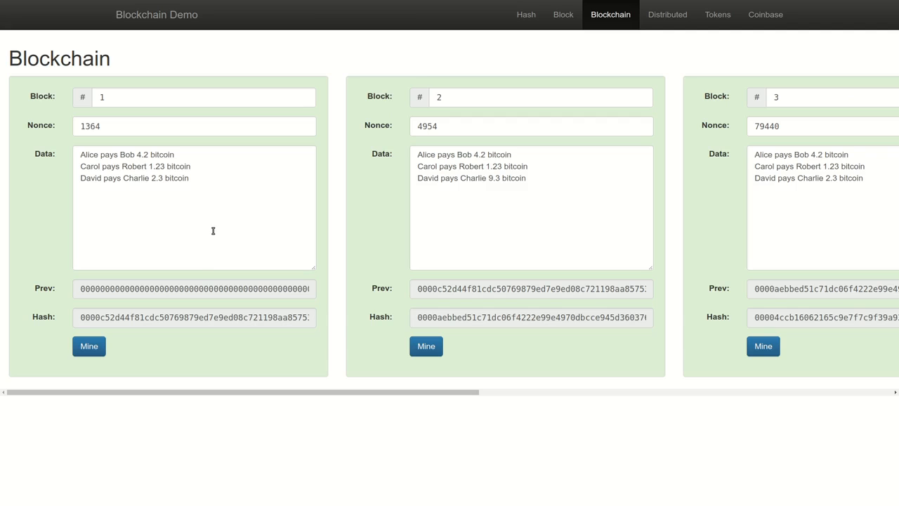
mouse_move(213, 235)
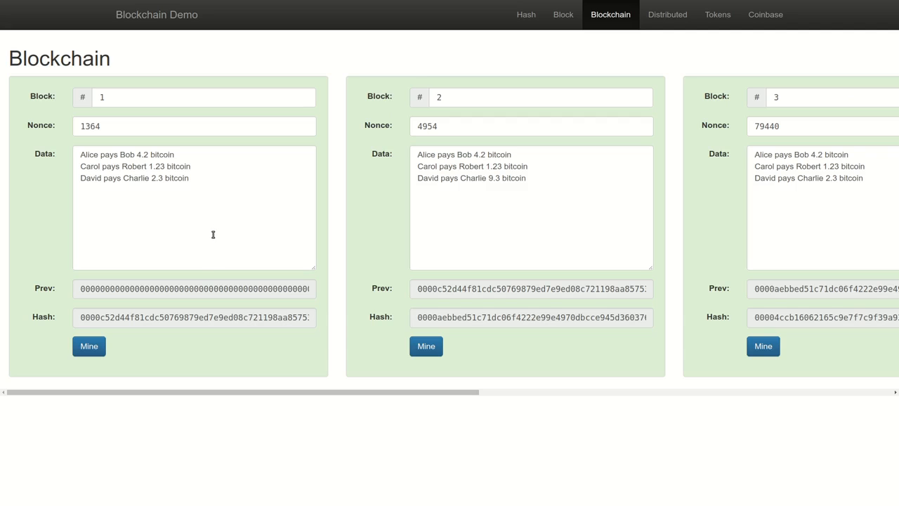